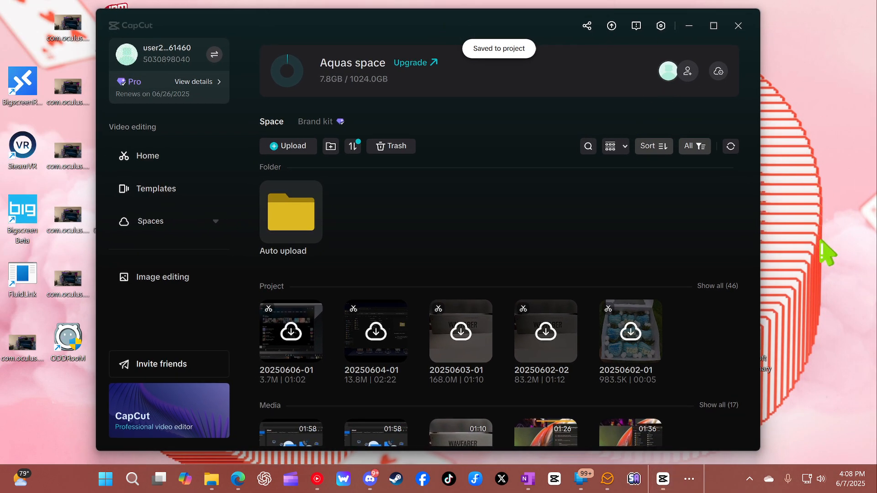
Step: Exit the CapCut home window showing the cloud space, returning to the desktop
{"action": "right_click", "coordinate": [669, 92]}
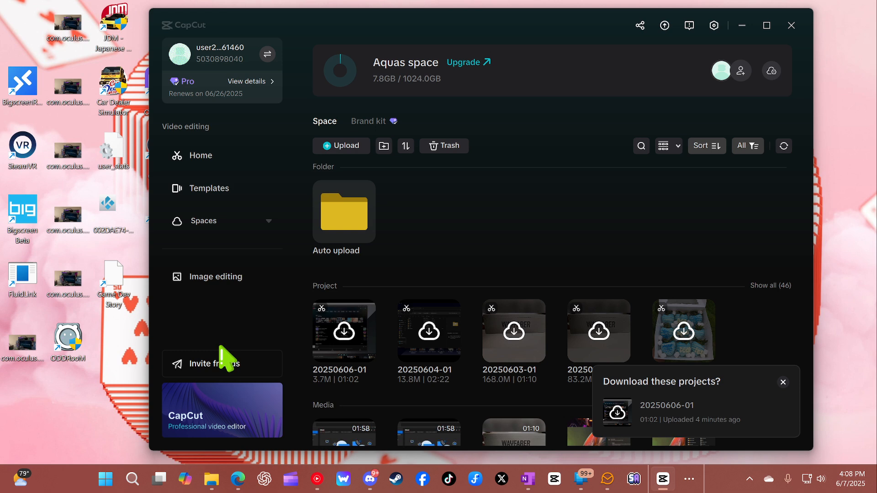
{"action": "left_click", "coordinate": [200, 156]}
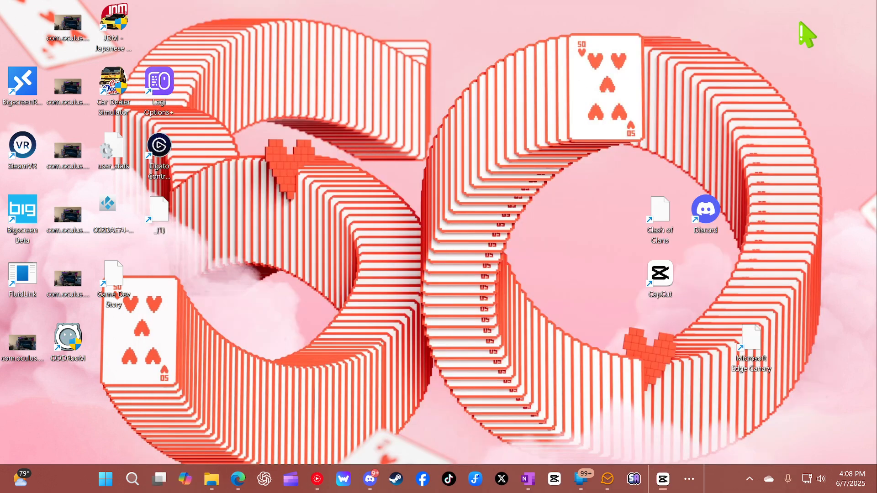
Step: Bring up Windows Display settings from the desktop context menu
{"action": "left_click", "coordinate": [663, 479]}
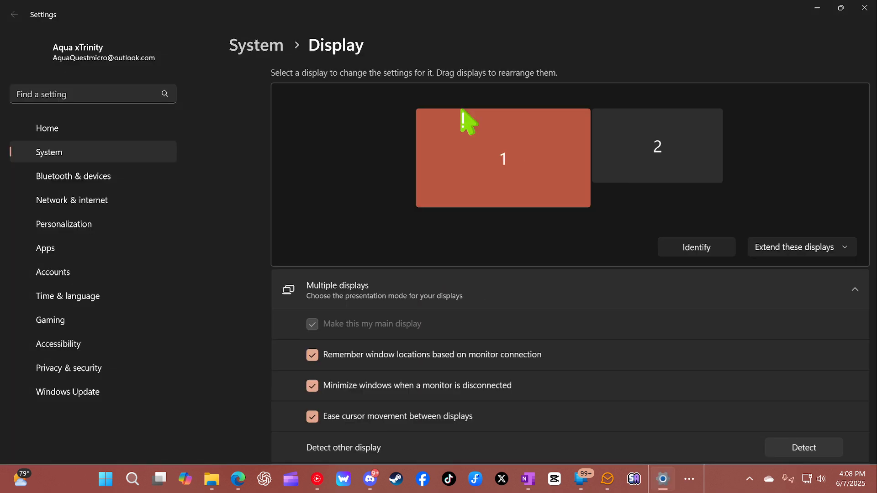
Step: Change the display scale from 175% to 100% (Recommended) under Scale & layout
{"action": "scroll", "scroll_direction": "down", "scroll_amount": 3}
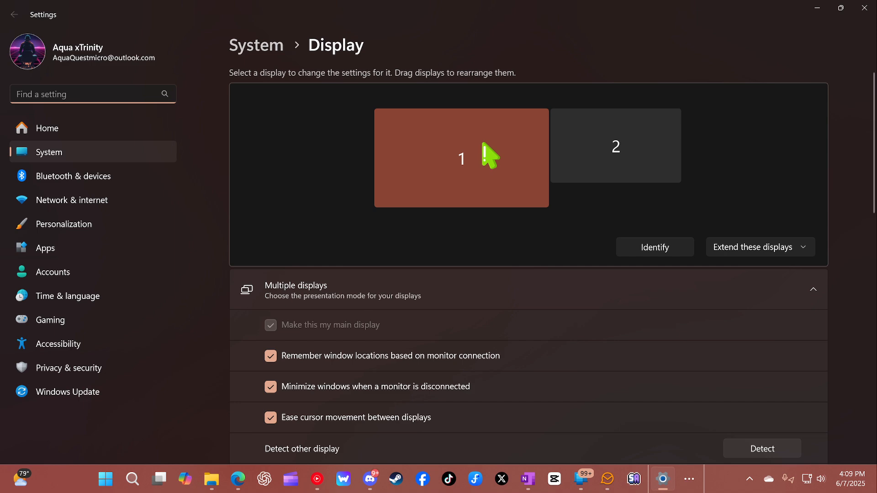
{"action": "scroll", "scroll_direction": "down", "scroll_amount": 3}
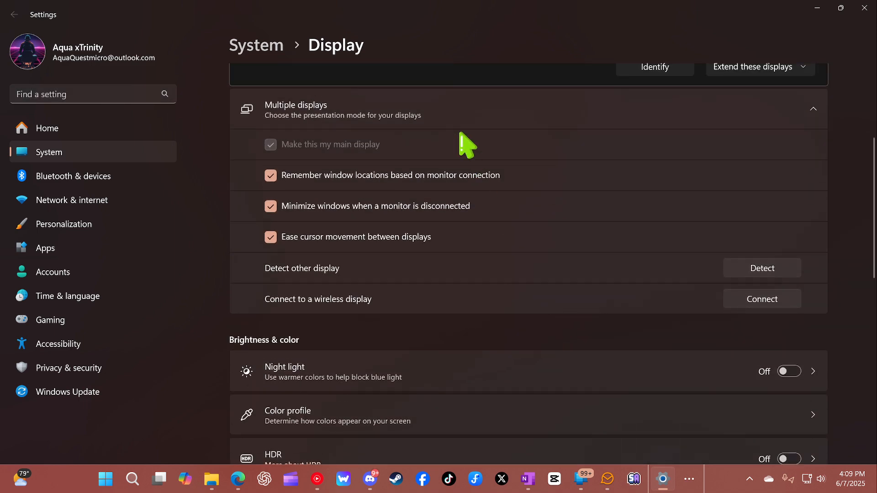
{"action": "scroll", "scroll_direction": "down", "scroll_amount": 3}
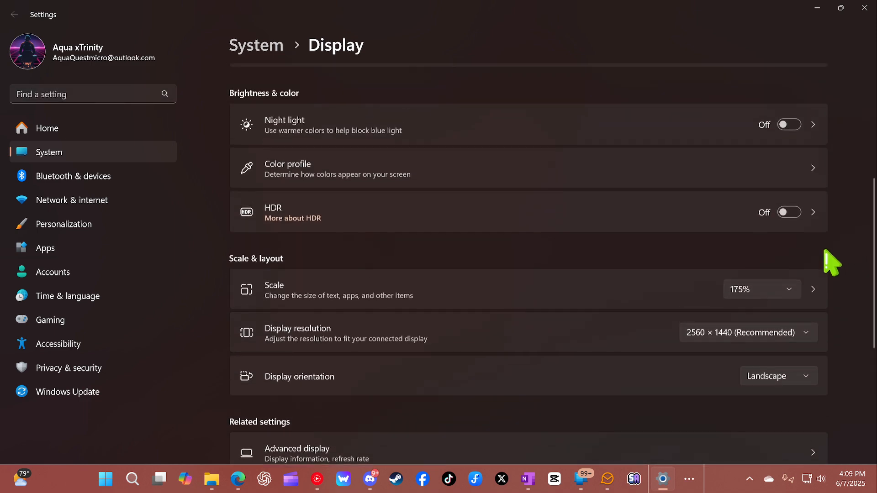
{"action": "left_click", "coordinate": [761, 289]}
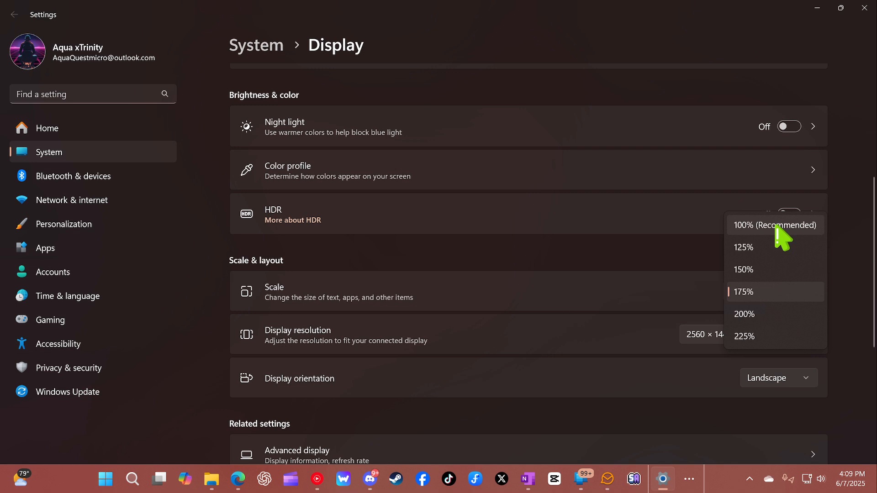
{"action": "left_click", "coordinate": [774, 225]}
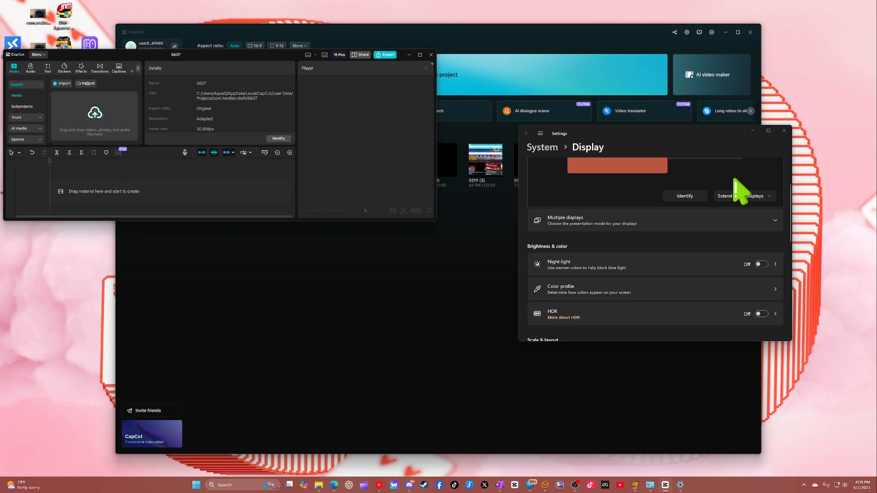
Step: Confirm the 100% scale and close Settings, leaving CapCut home at normal size
{"action": "left_click", "coordinate": [769, 131]}
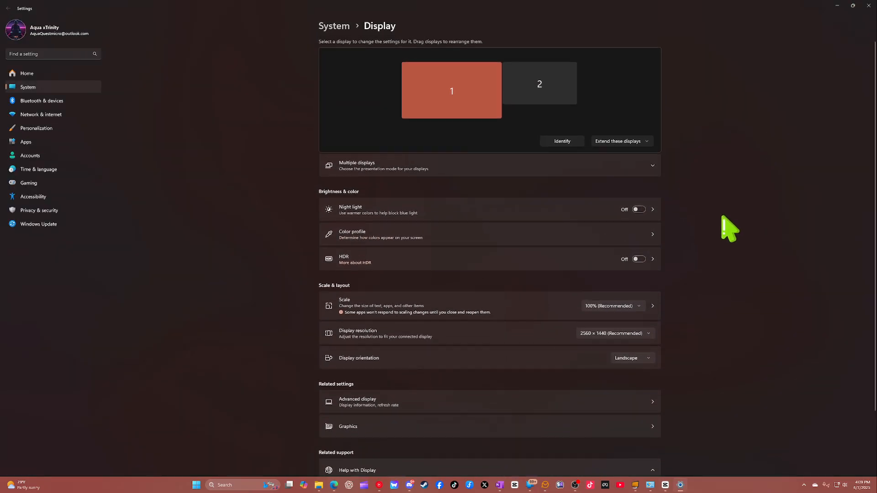
{"action": "left_click", "coordinate": [612, 306]}
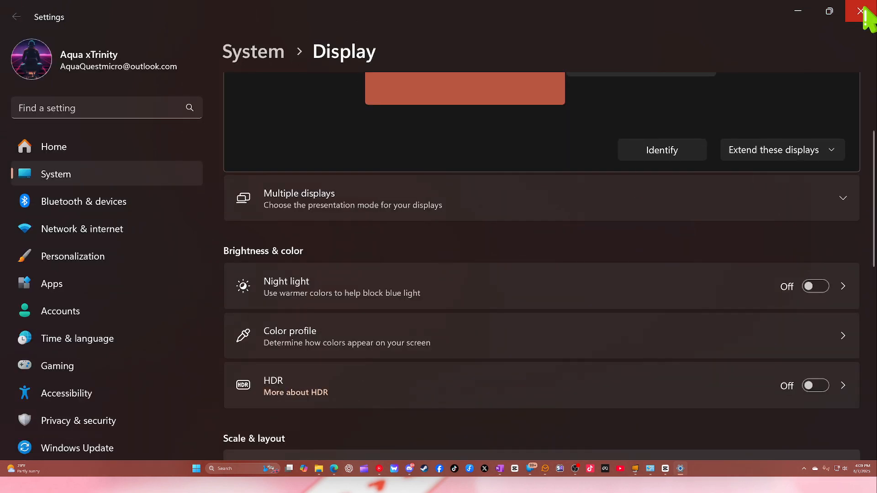
{"action": "left_click", "coordinate": [866, 11]}
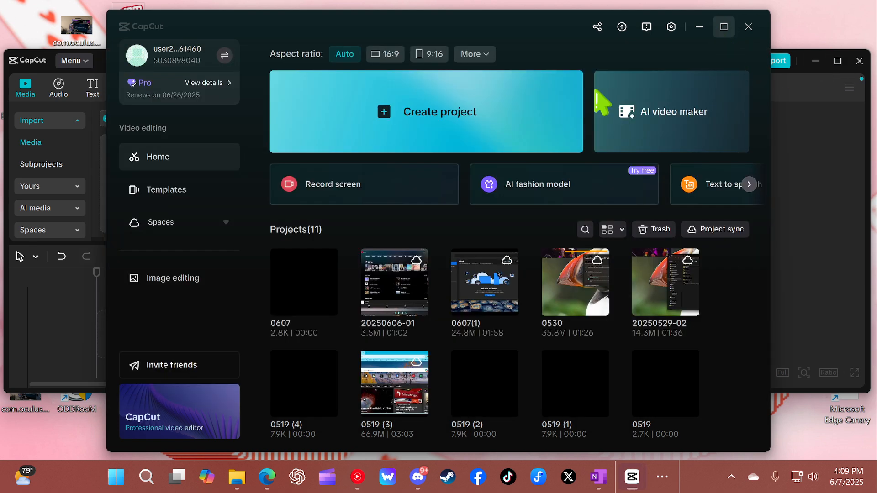
Step: Maximize the 0607 project editor and bring up CapCut's taskbar options
{"action": "double_click", "coordinate": [303, 282]}
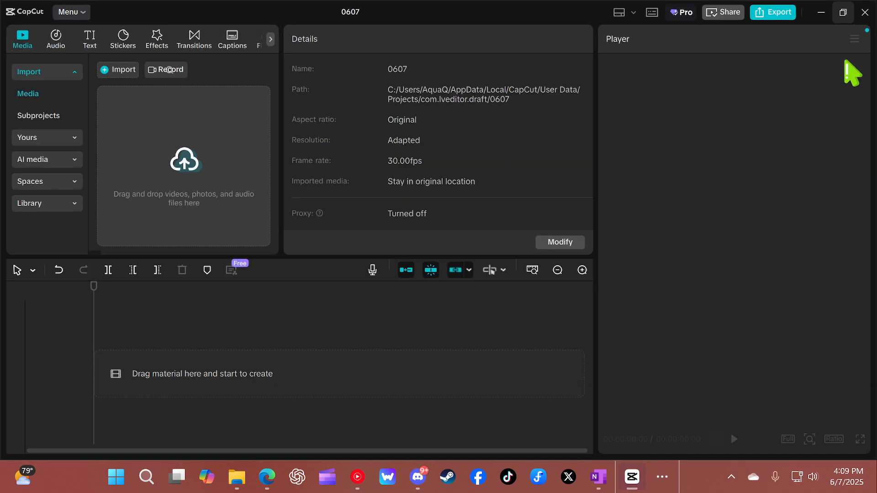
{"action": "mouse_move", "coordinate": [487, 314]}
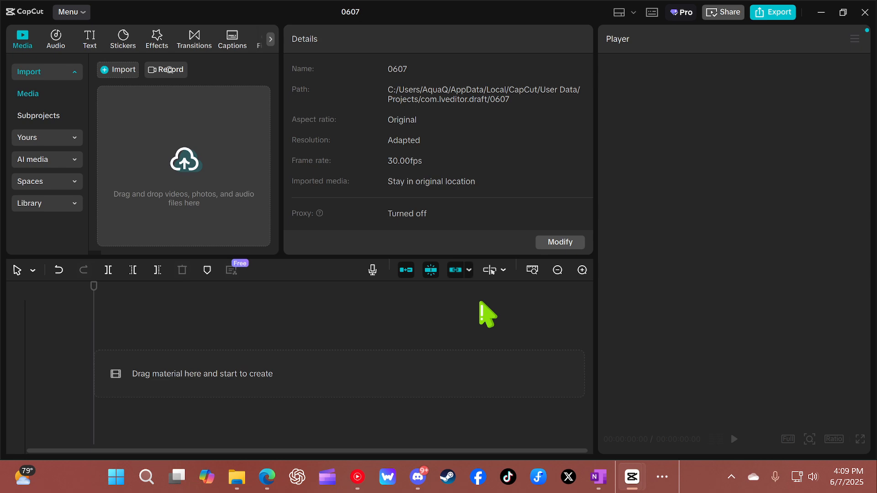
{"action": "mouse_move", "coordinate": [190, 210]}
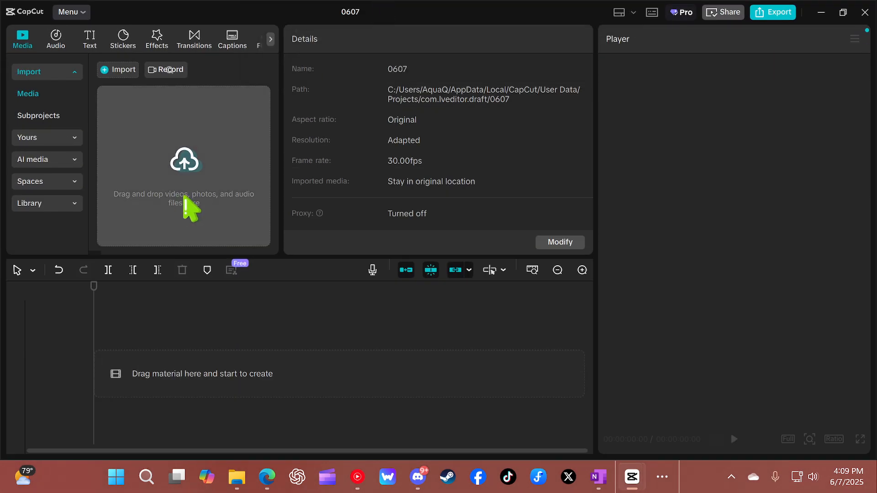
{"action": "mouse_move", "coordinate": [38, 40]}
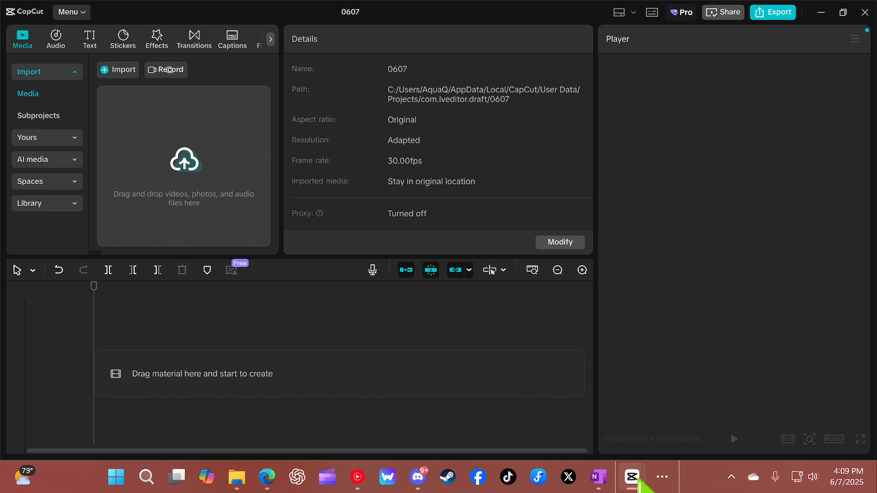
{"action": "right_click", "coordinate": [115, 477]}
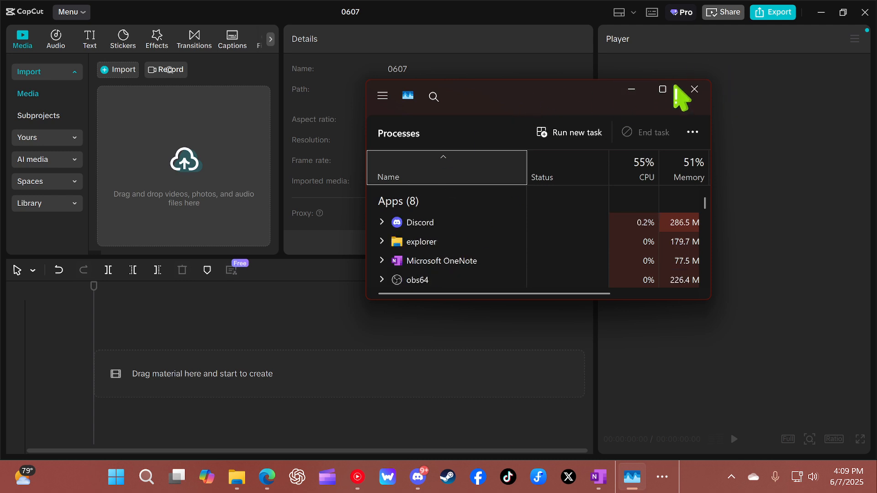
{"action": "left_click", "coordinate": [694, 89]}
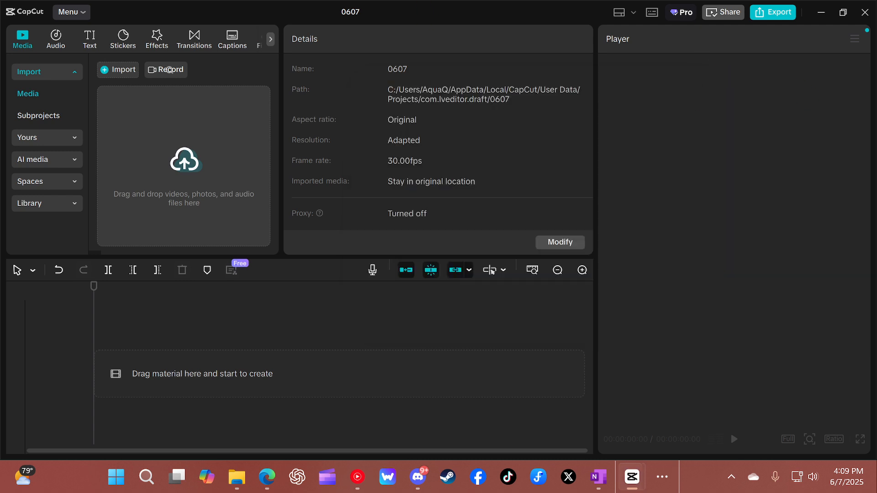